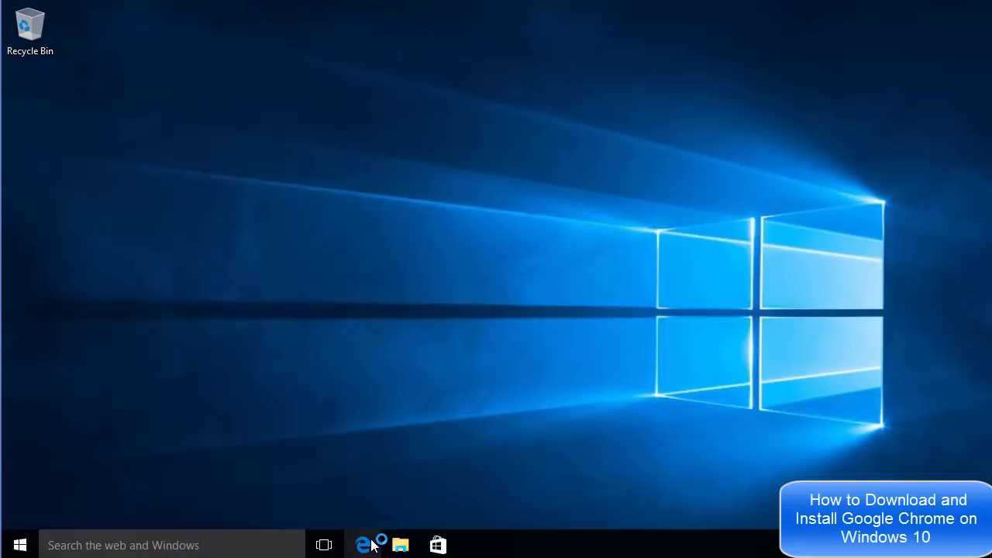
In Edge, search "chrome english" and reach Google's Chrome for Desktop download page.
{"action": "left_click", "coordinate": [363, 544]}
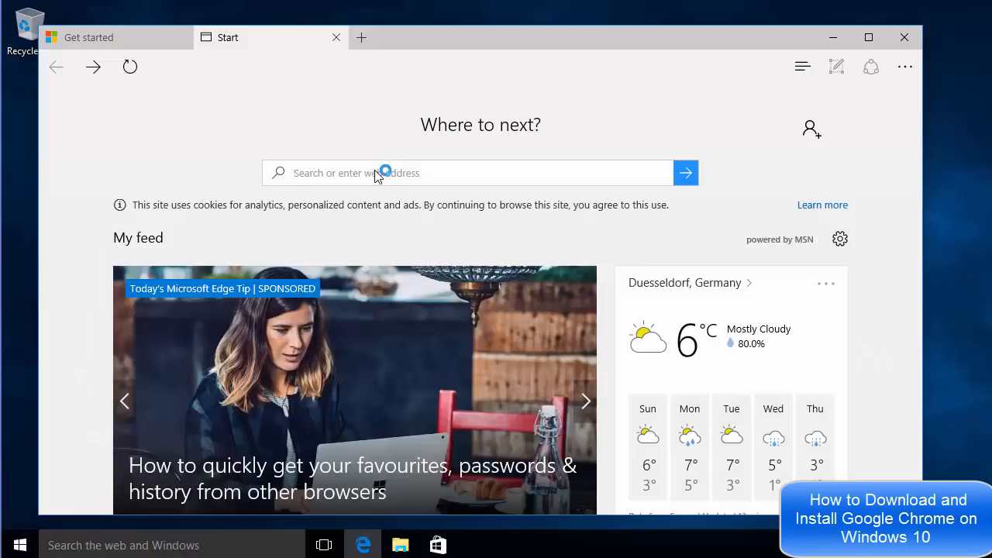
{"action": "type", "text": "chrome english"}
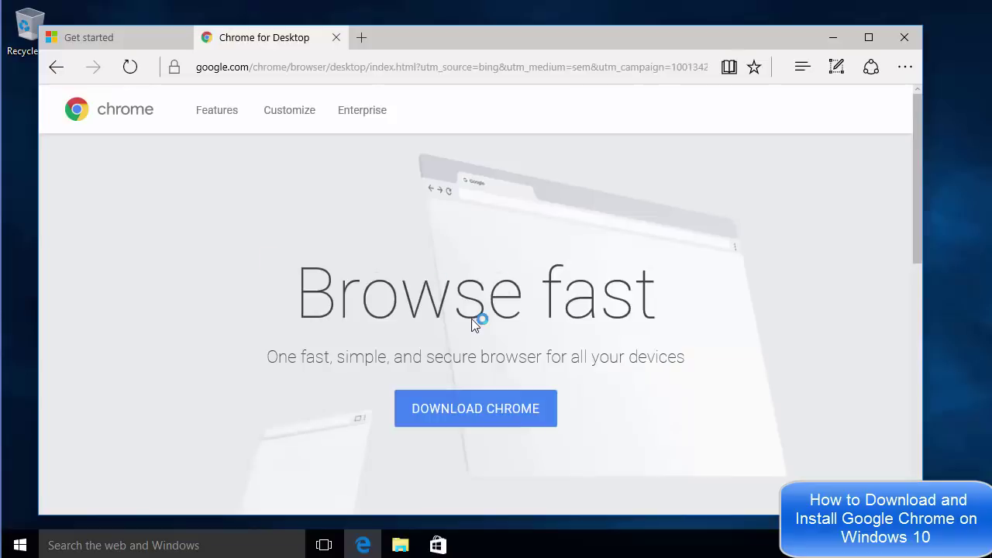
{"action": "mouse_move", "coordinate": [477, 416]}
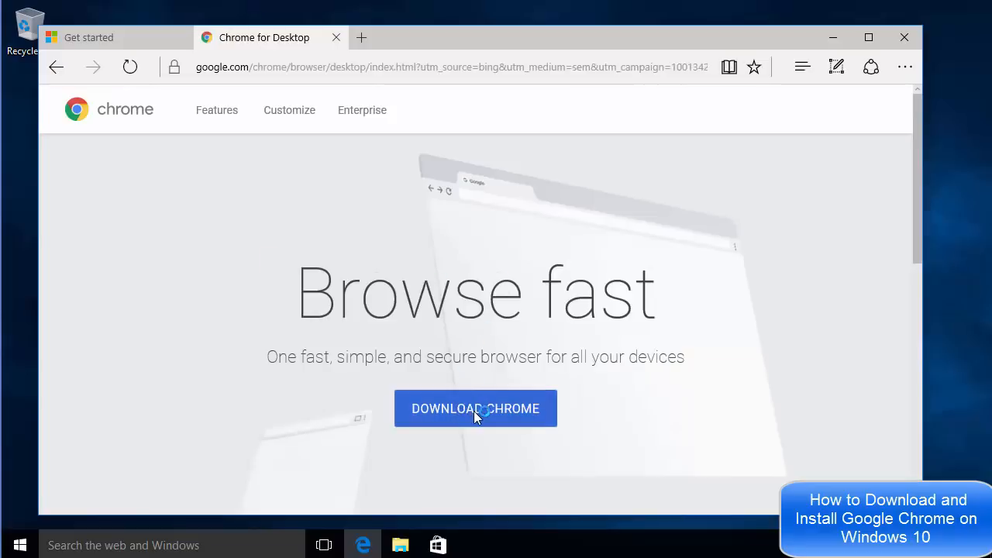
Download Chrome, accepting the terms of service so ChromeSetup.exe finishes downloading.
{"action": "left_click", "coordinate": [475, 410]}
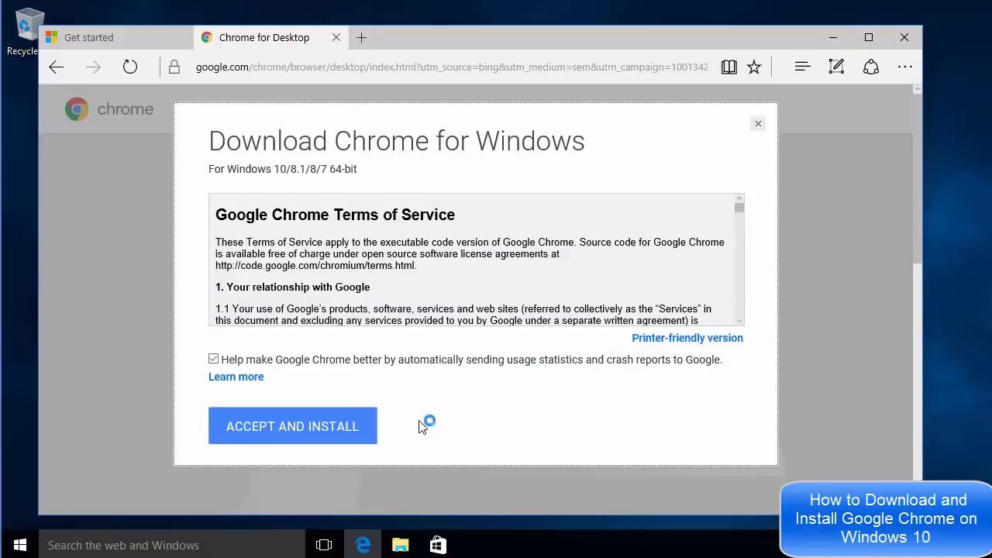
{"action": "mouse_move", "coordinate": [390, 328]}
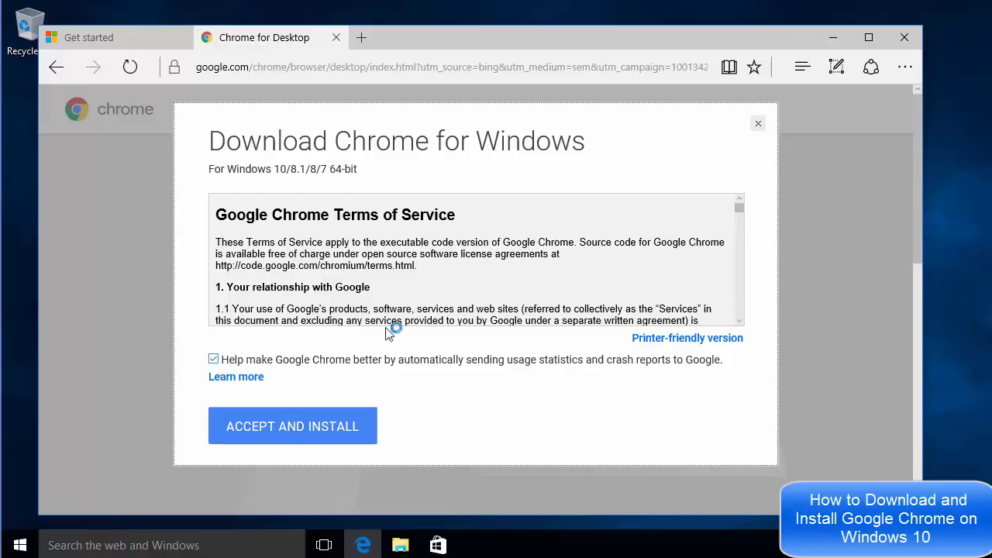
{"action": "scroll", "scroll_direction": "down", "scroll_amount": 3}
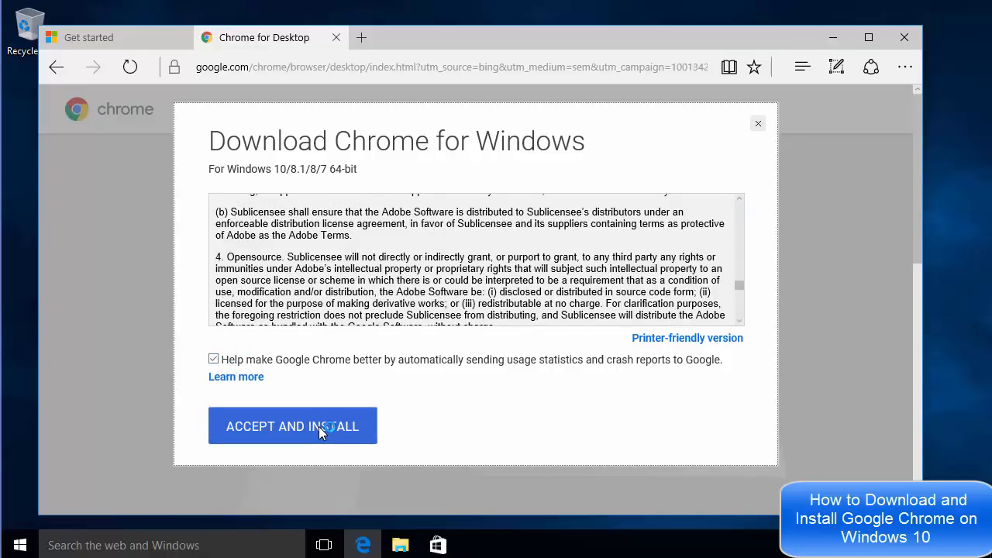
{"action": "left_click", "coordinate": [292, 425]}
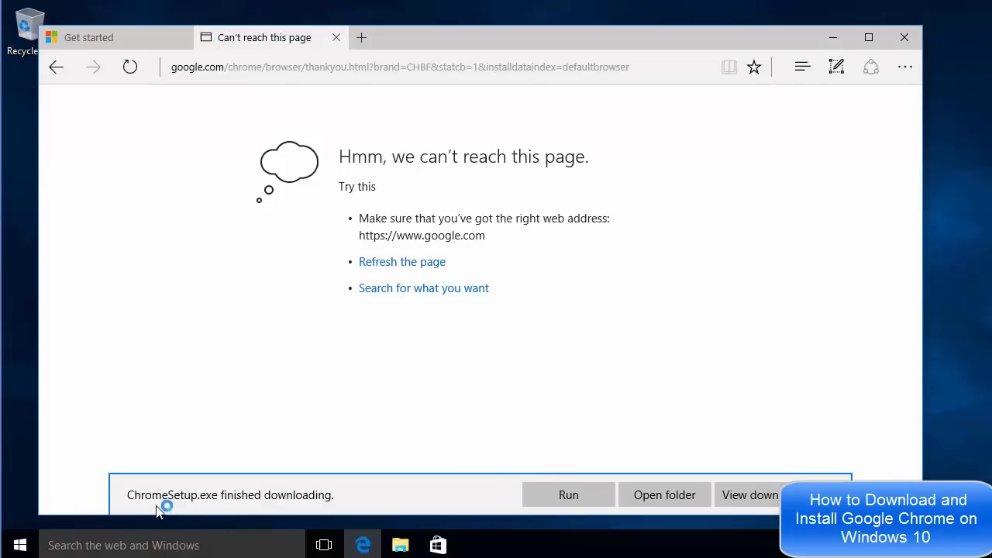
{"action": "mouse_move", "coordinate": [236, 499]}
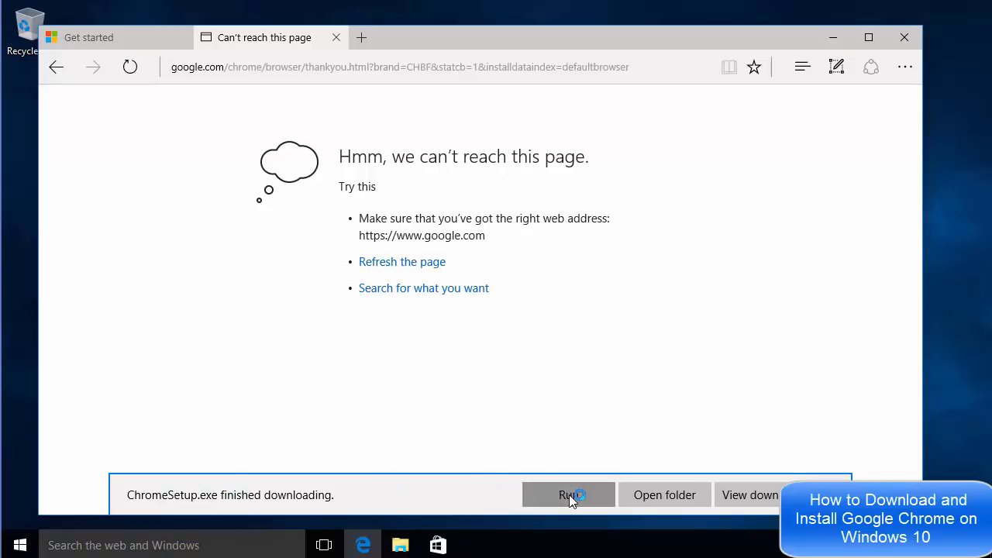
Run ChromeSetup.exe and allow it to make changes in the UAC prompt.
{"action": "left_click", "coordinate": [569, 495]}
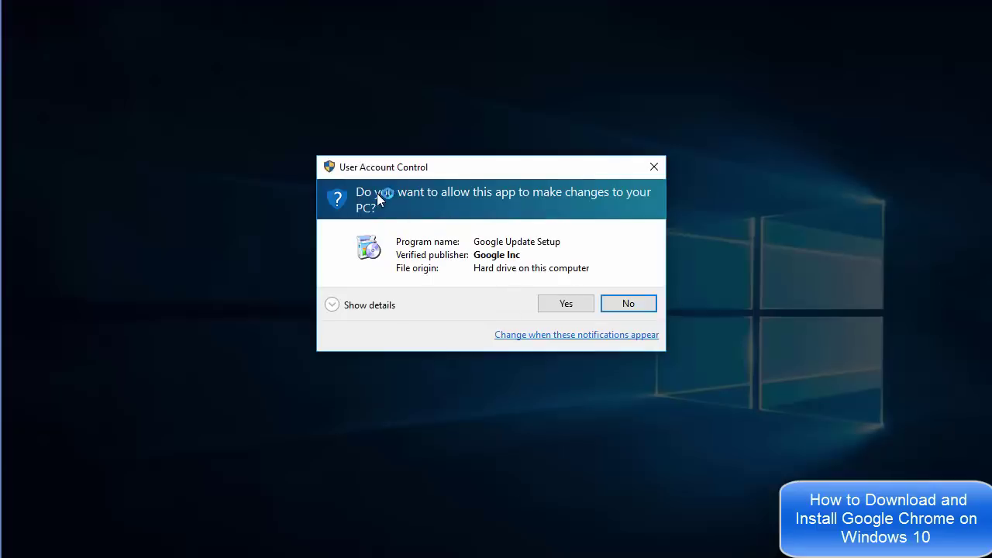
{"action": "mouse_move", "coordinate": [593, 209]}
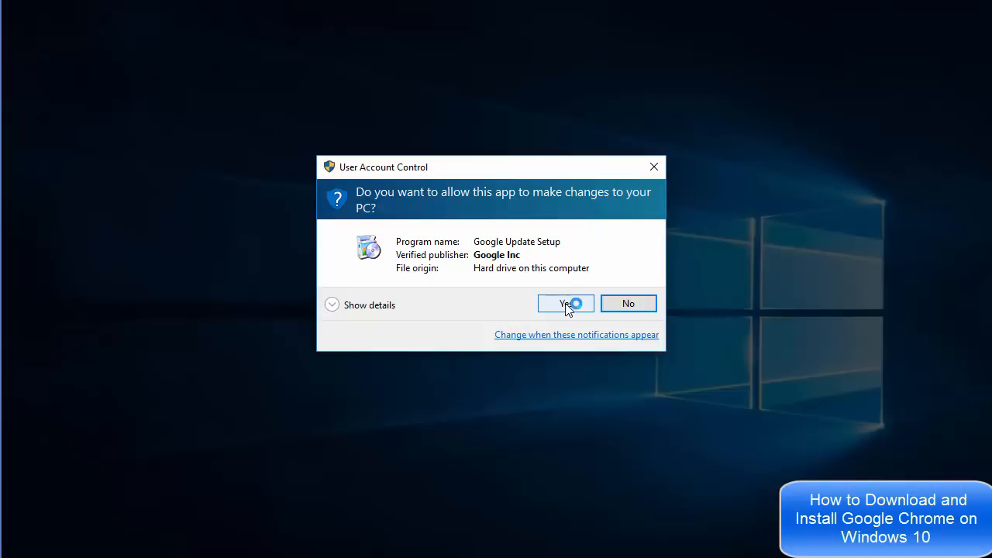
{"action": "left_click", "coordinate": [566, 302]}
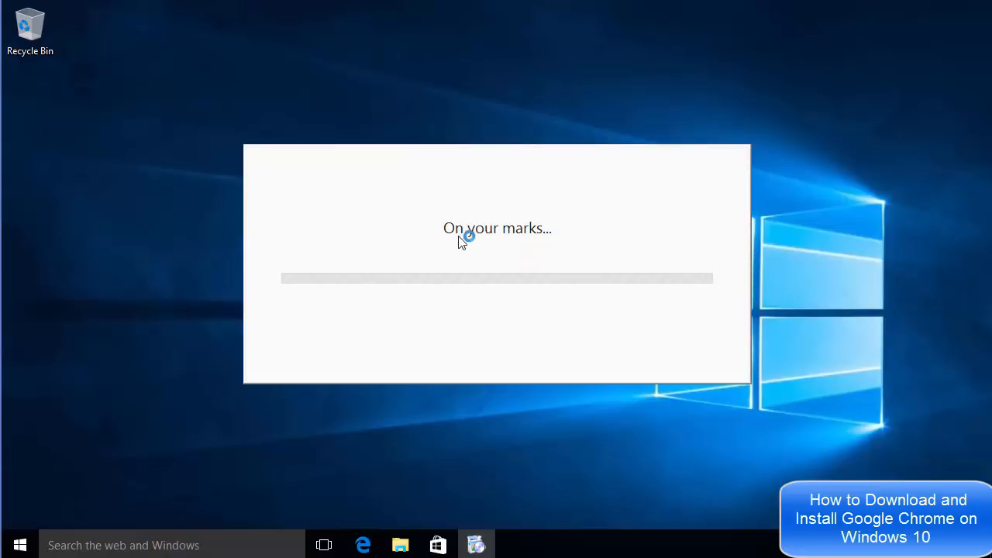
{"action": "mouse_move", "coordinate": [431, 233]}
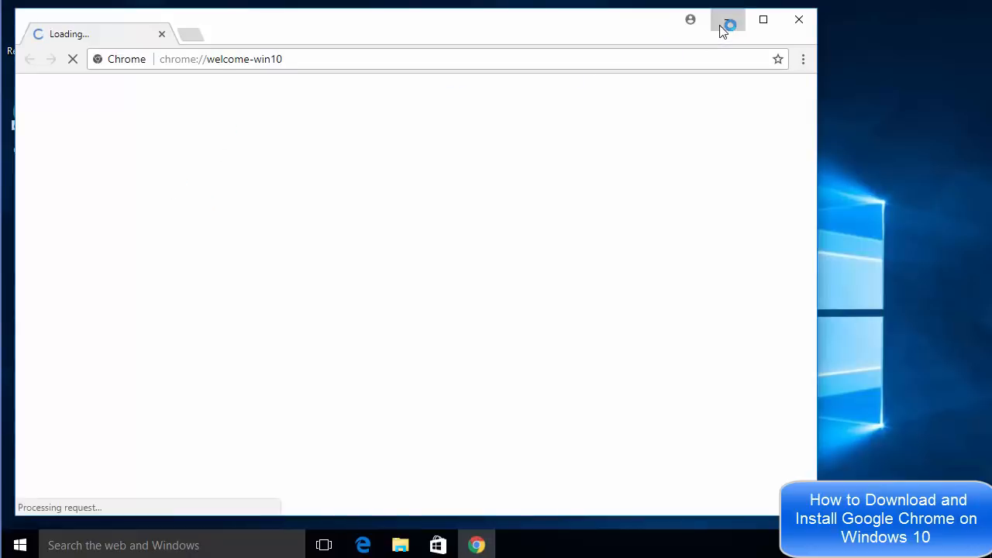
Let Chrome load its "Take Chrome everywhere" welcome page, then leave it minimized.
{"action": "left_click", "coordinate": [800, 19]}
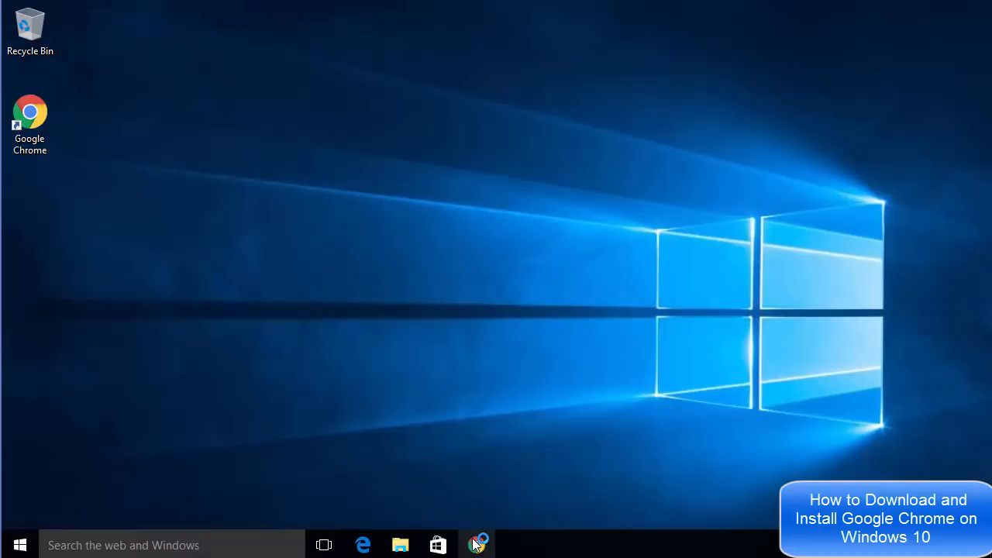
{"action": "left_click", "coordinate": [476, 544]}
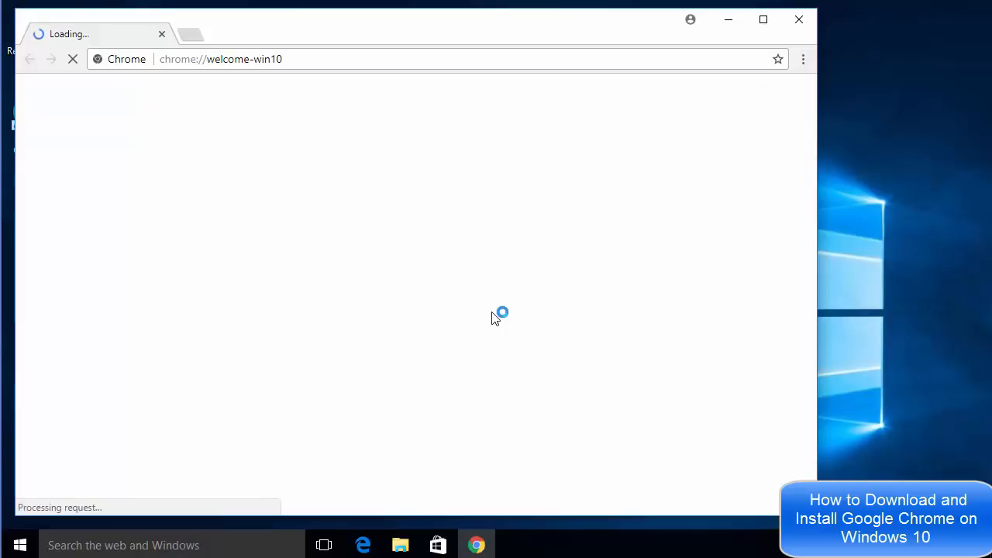
{"action": "mouse_move", "coordinate": [292, 180]}
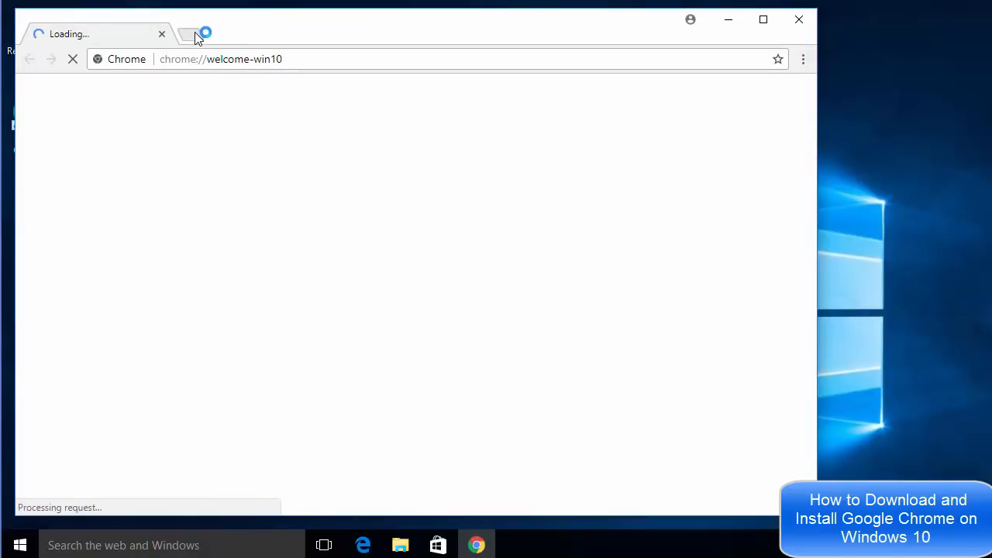
{"action": "left_click", "coordinate": [193, 34]}
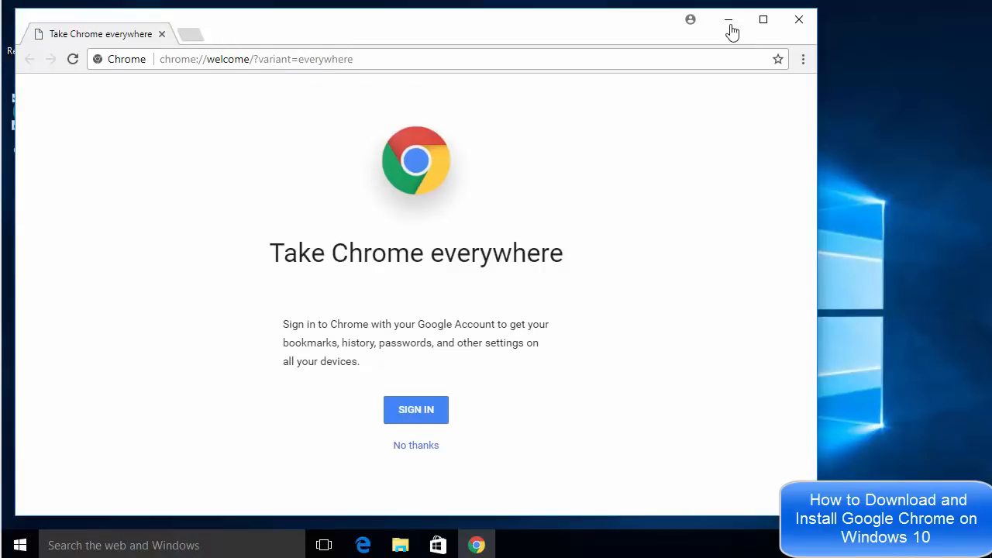
{"action": "mouse_move", "coordinate": [732, 23]}
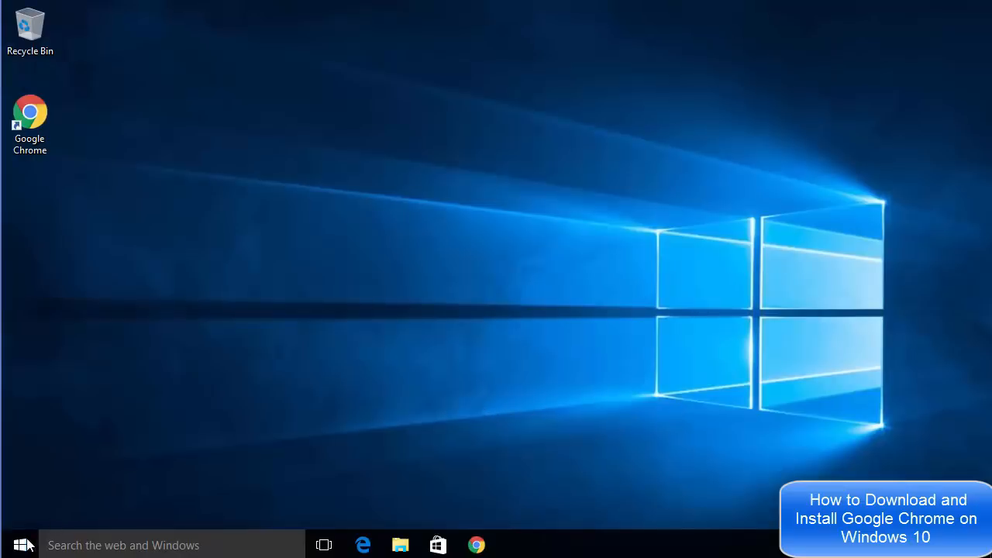
{"action": "mouse_move", "coordinate": [31, 545]}
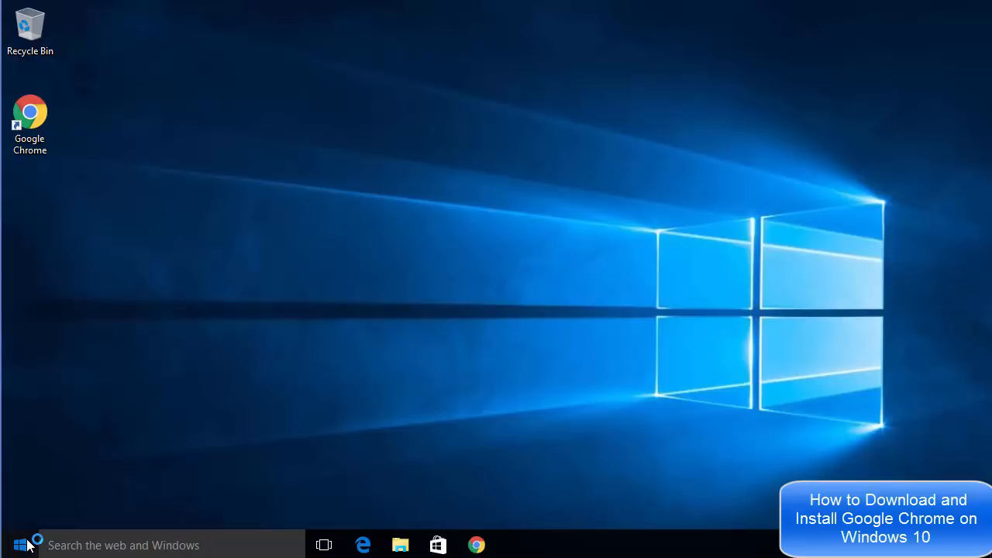
From the Start menu, open Windows Settings on the System section.
{"action": "left_click", "coordinate": [17, 543]}
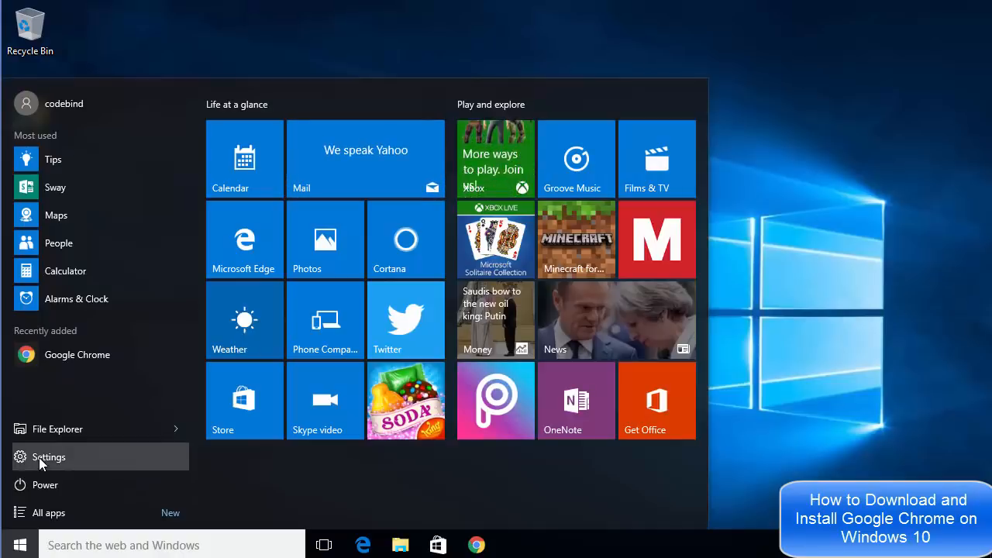
{"action": "left_click", "coordinate": [48, 457]}
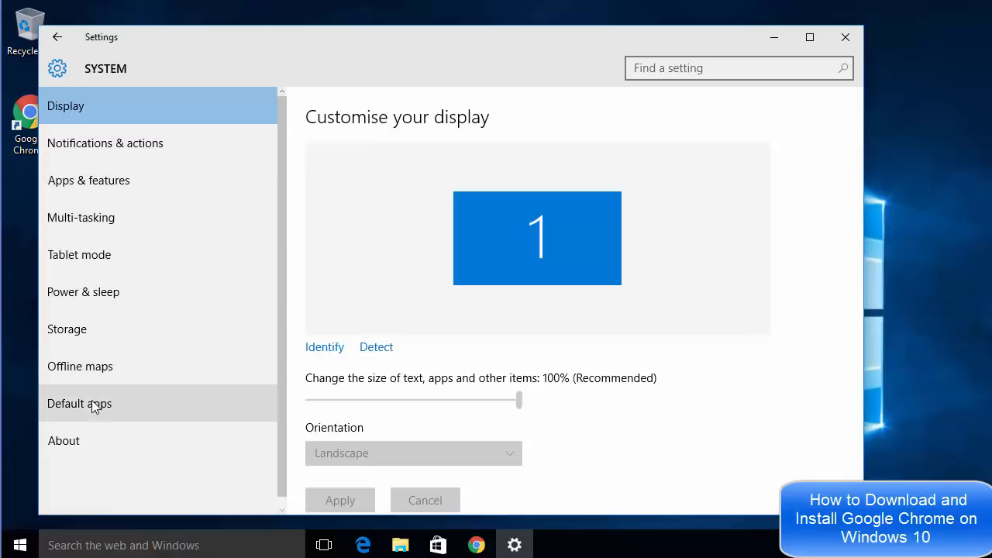
{"action": "mouse_move", "coordinate": [89, 412]}
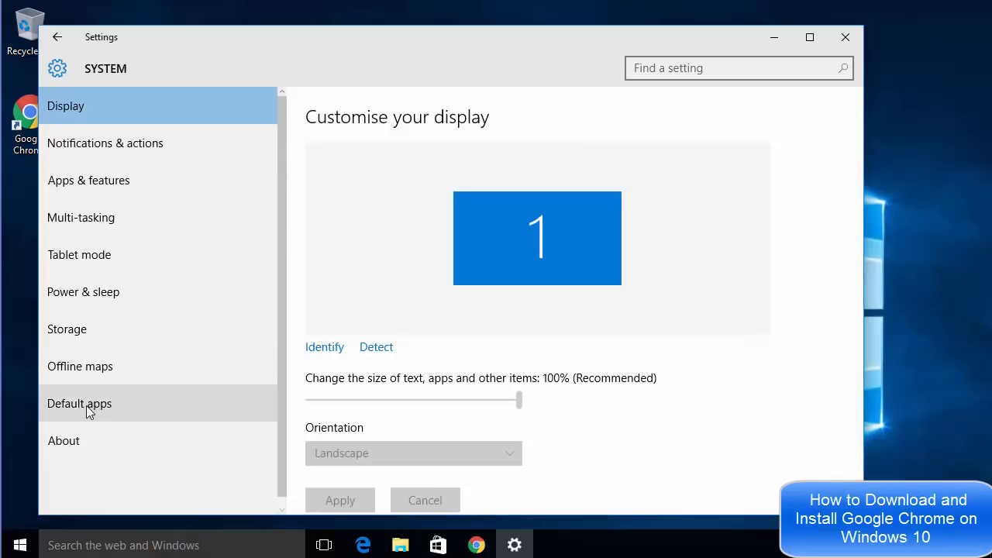
Under Default apps, make Google Chrome the default web browser and close Settings.
{"action": "left_click", "coordinate": [79, 403]}
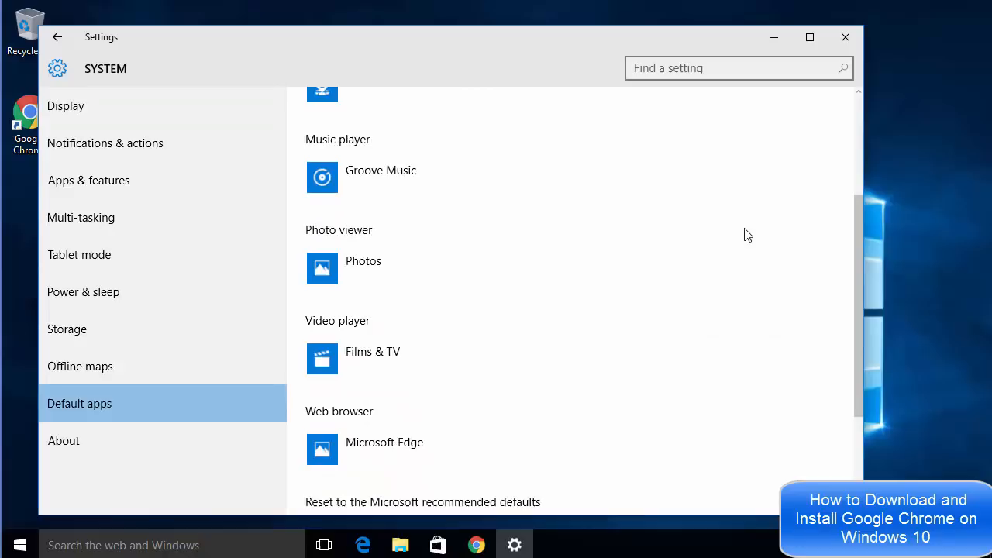
{"action": "scroll", "scroll_direction": "down", "scroll_amount": 3}
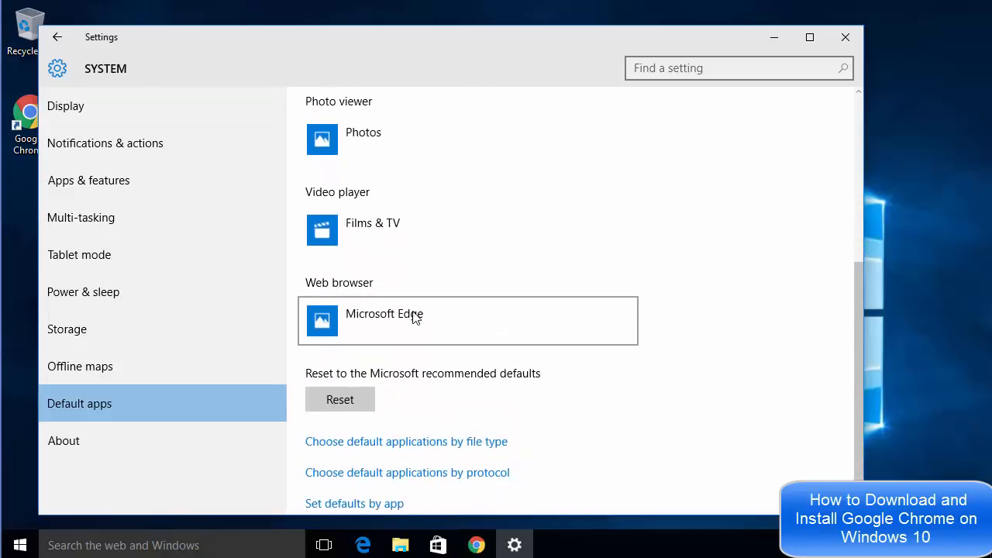
{"action": "mouse_move", "coordinate": [444, 320]}
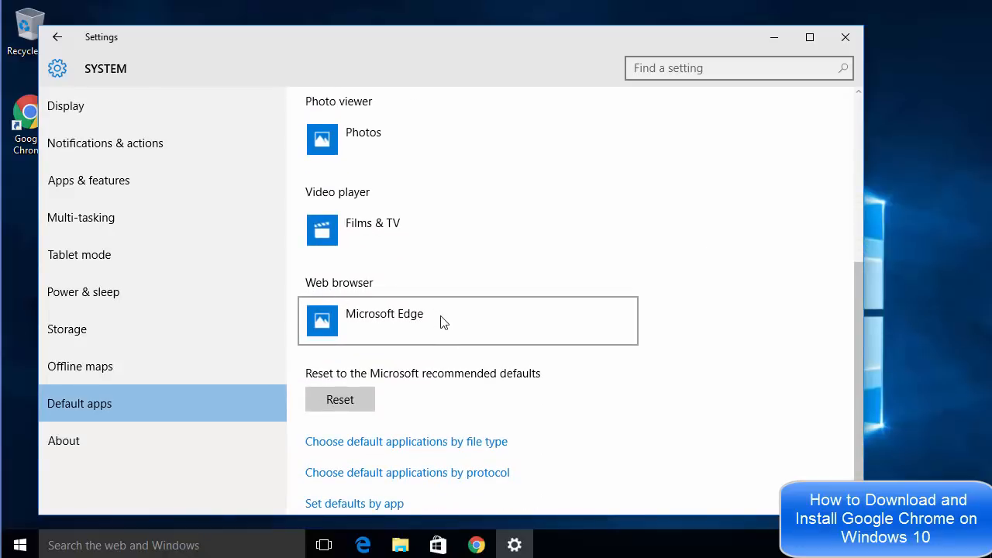
{"action": "left_click", "coordinate": [443, 321]}
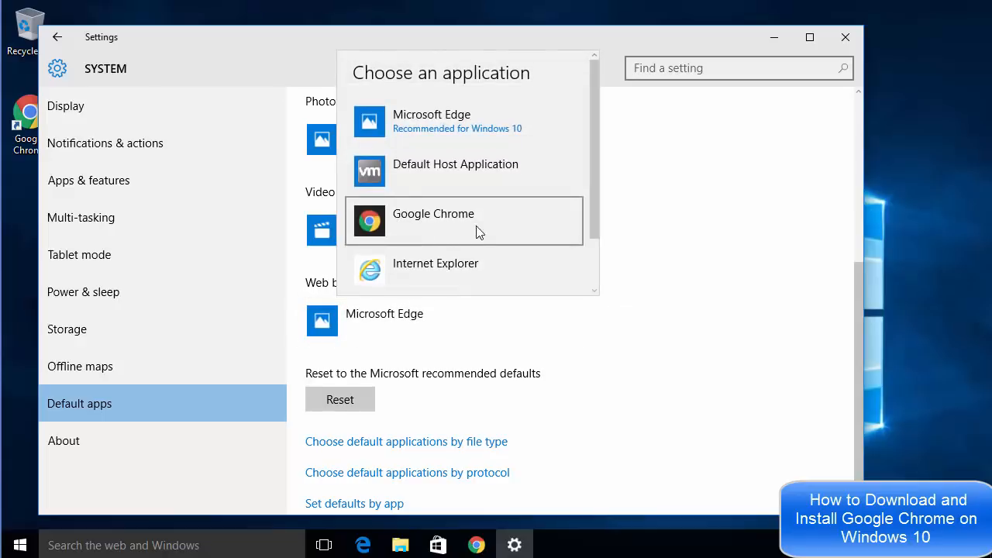
{"action": "mouse_move", "coordinate": [437, 230]}
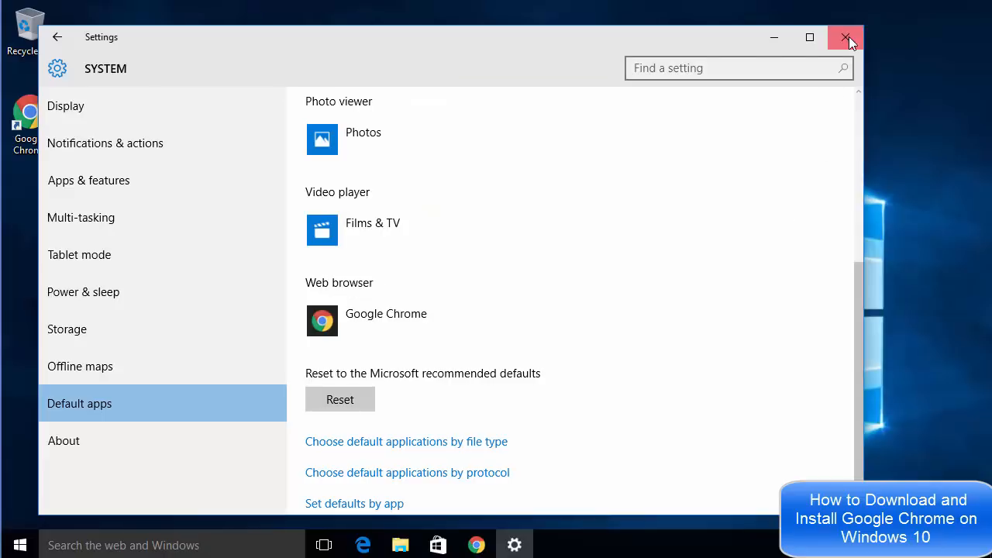
{"action": "left_click", "coordinate": [843, 38]}
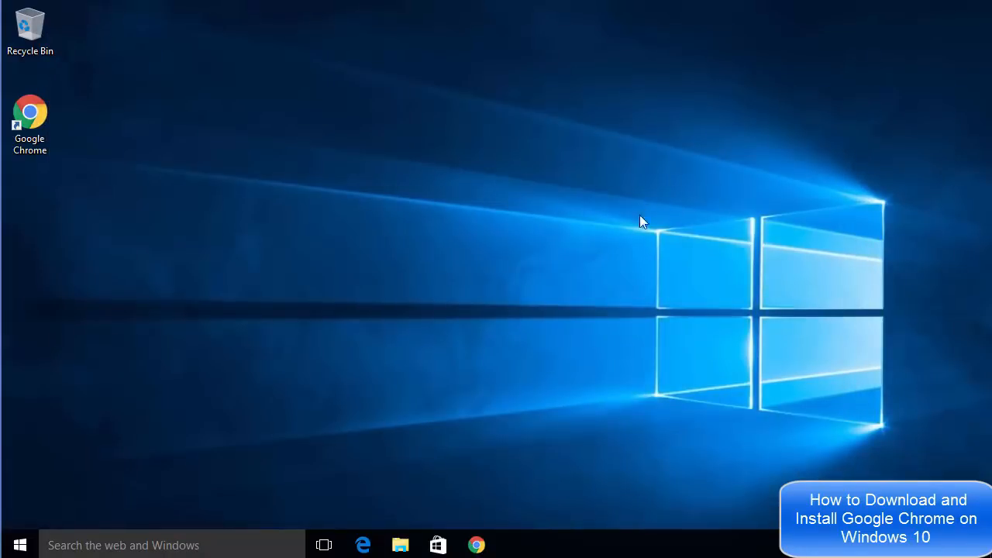
{"action": "mouse_move", "coordinate": [614, 245]}
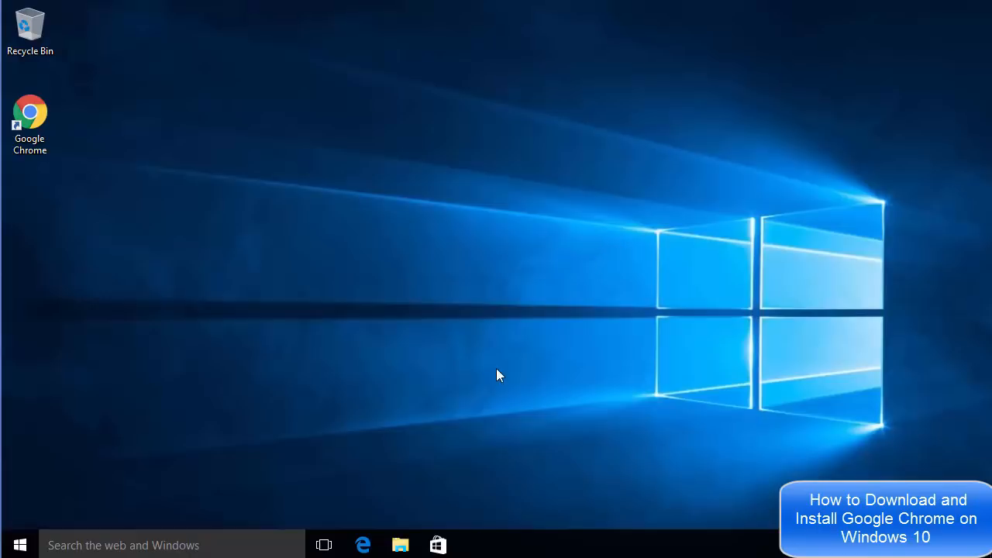
{"action": "mouse_move", "coordinate": [498, 406]}
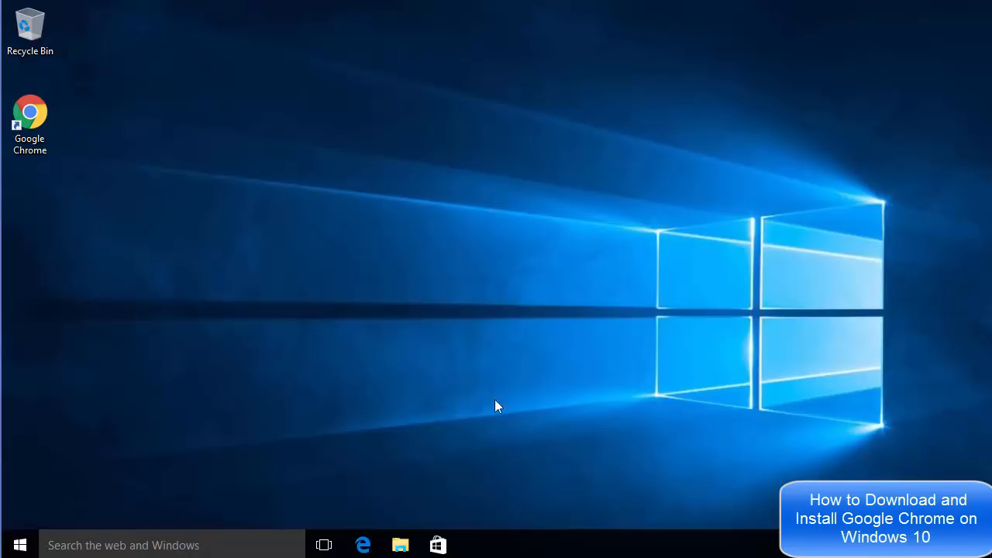
{"action": "mouse_move", "coordinate": [468, 549]}
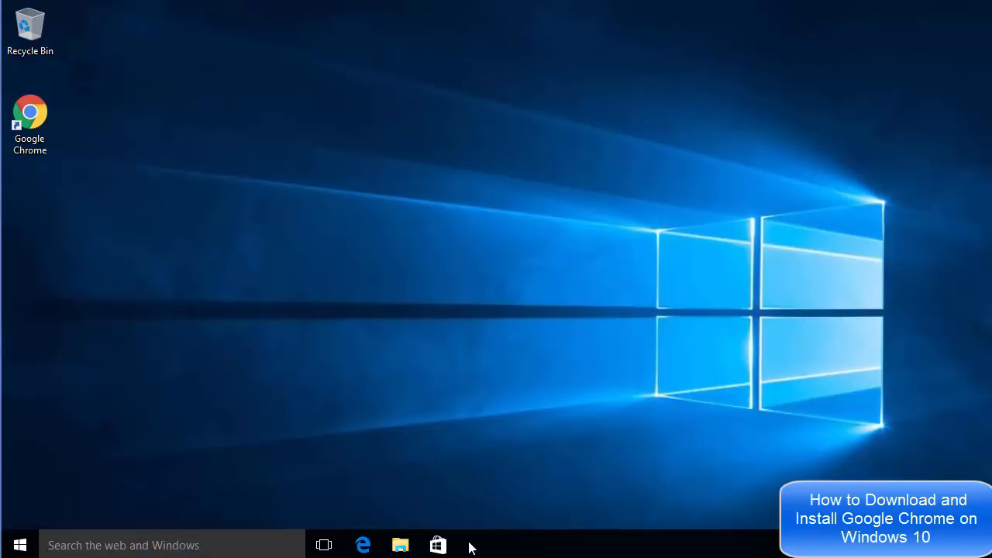
{"action": "left_click", "coordinate": [31, 111]}
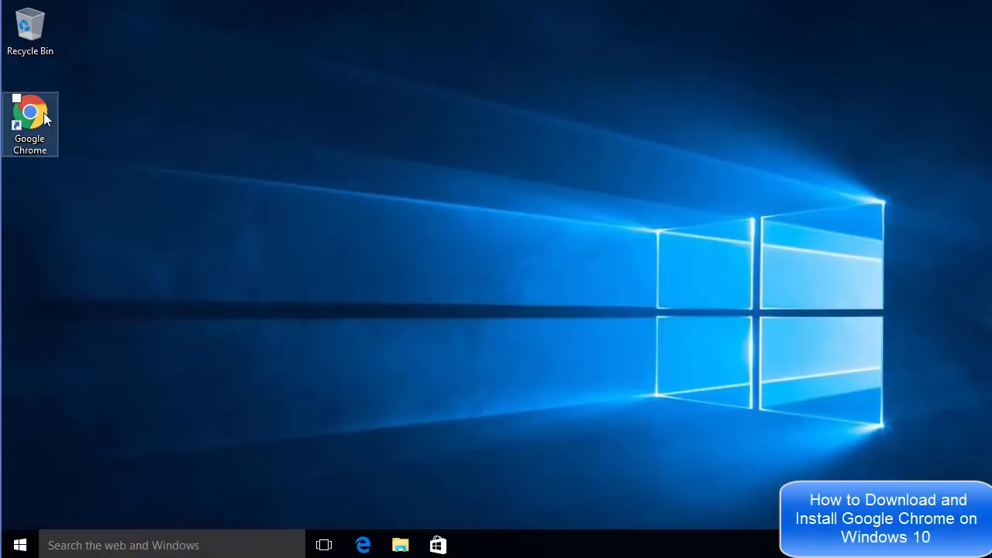
{"action": "mouse_move", "coordinate": [510, 540]}
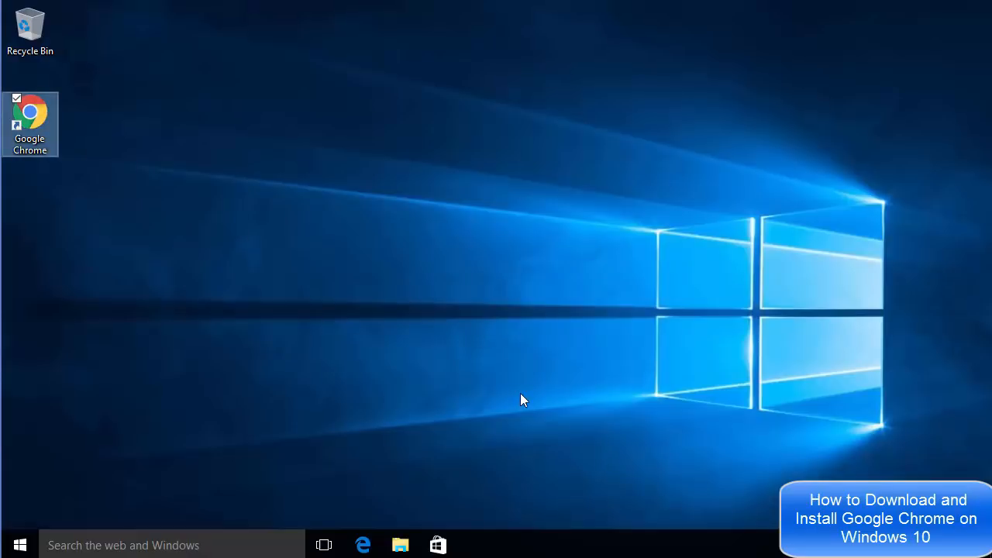
Pin Google Chrome to the taskbar and relaunch it from the pinned shortcut.
{"action": "double_click", "coordinate": [30, 111]}
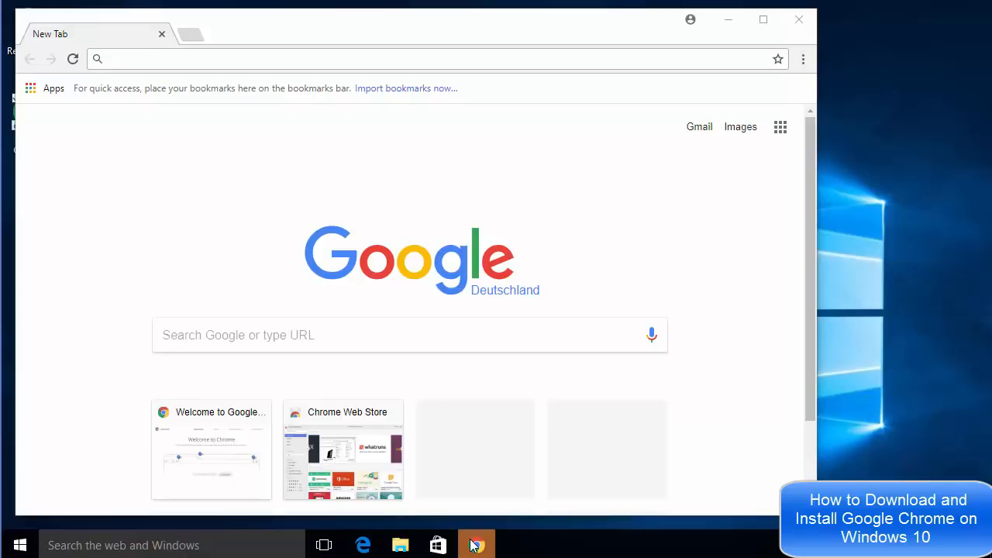
{"action": "right_click", "coordinate": [476, 545]}
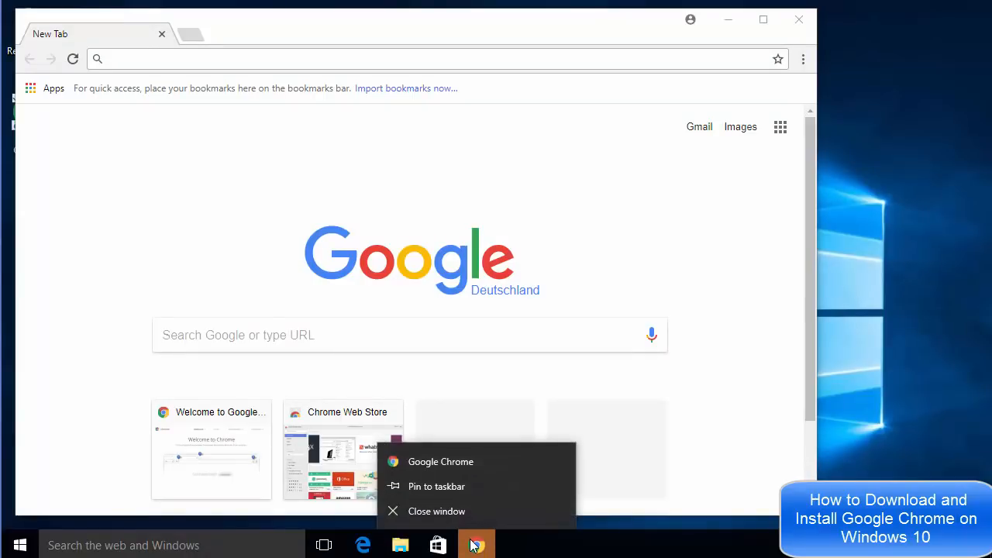
{"action": "mouse_move", "coordinate": [431, 486]}
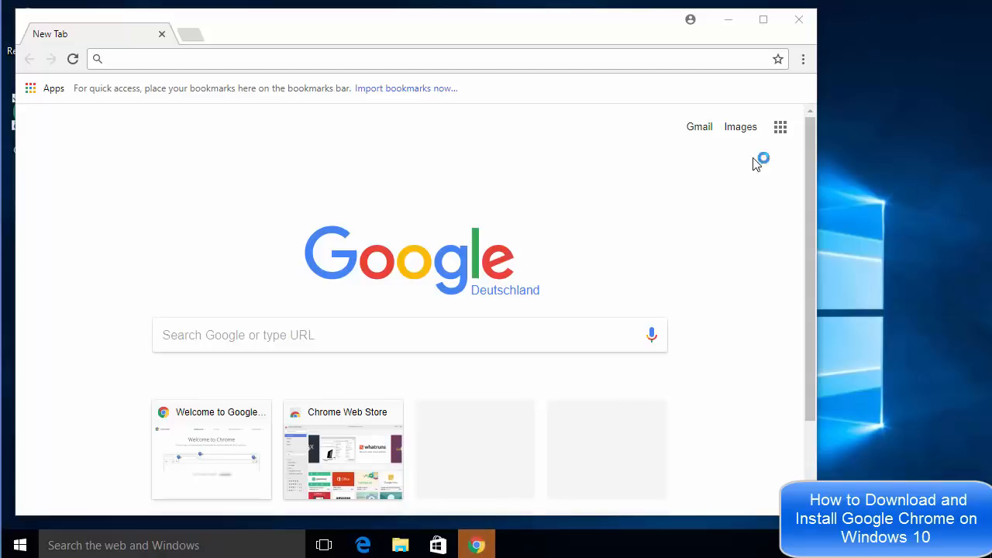
{"action": "left_click", "coordinate": [798, 19]}
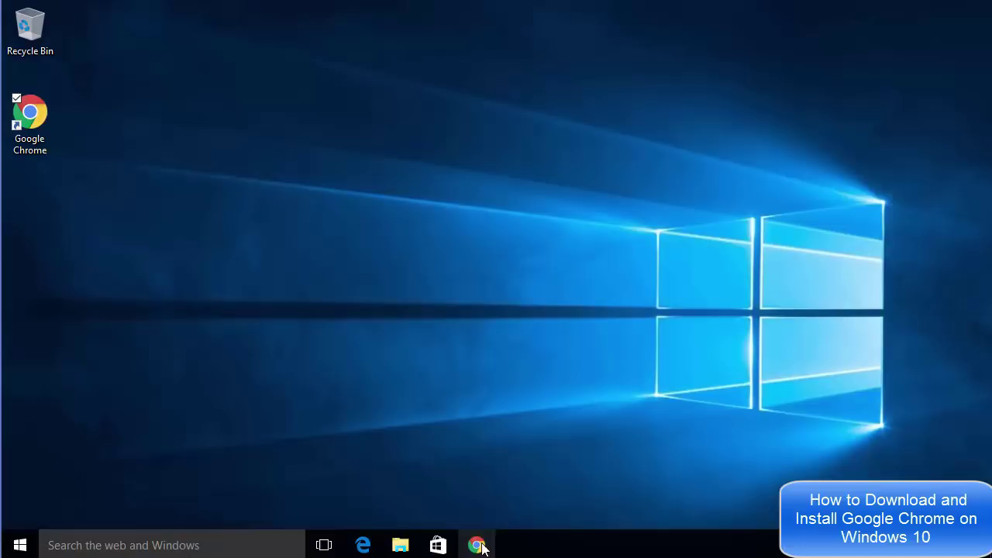
{"action": "left_click", "coordinate": [478, 544]}
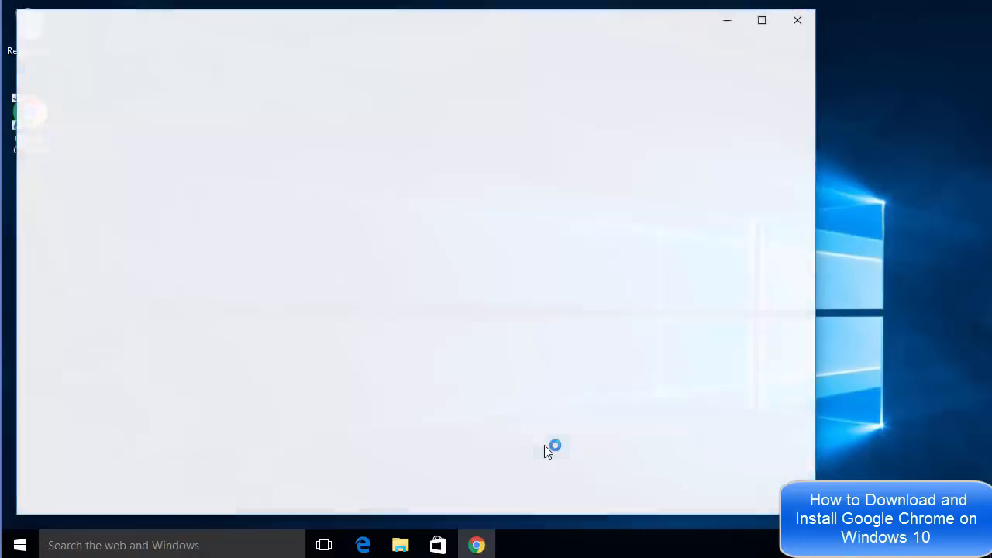